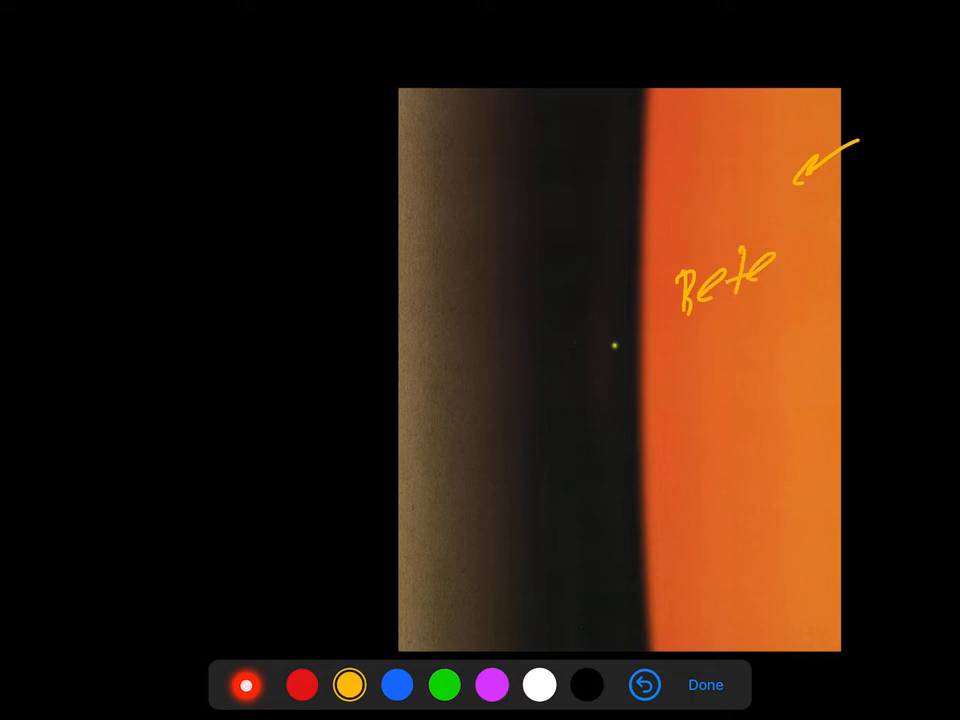
# - Finish the handwritten 'Betelgeuse' label and trace a yellow line down the star's edge
pyautogui.moveTo(760, 270); pyautogui.dragTo(880, 250)
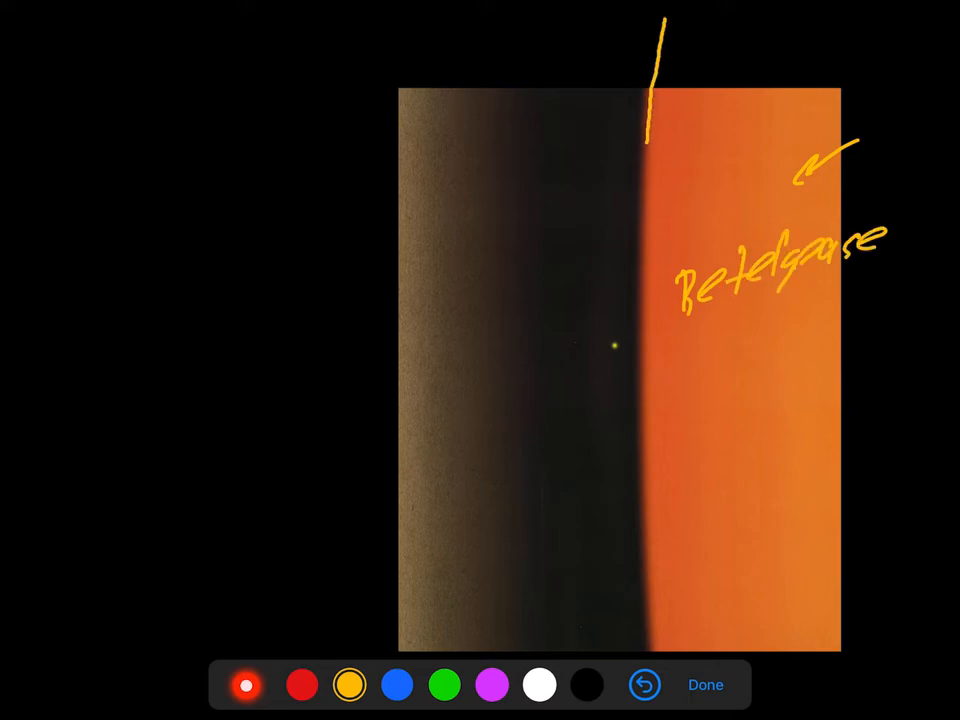
pyautogui.moveTo(648, 140); pyautogui.dragTo(638, 490)
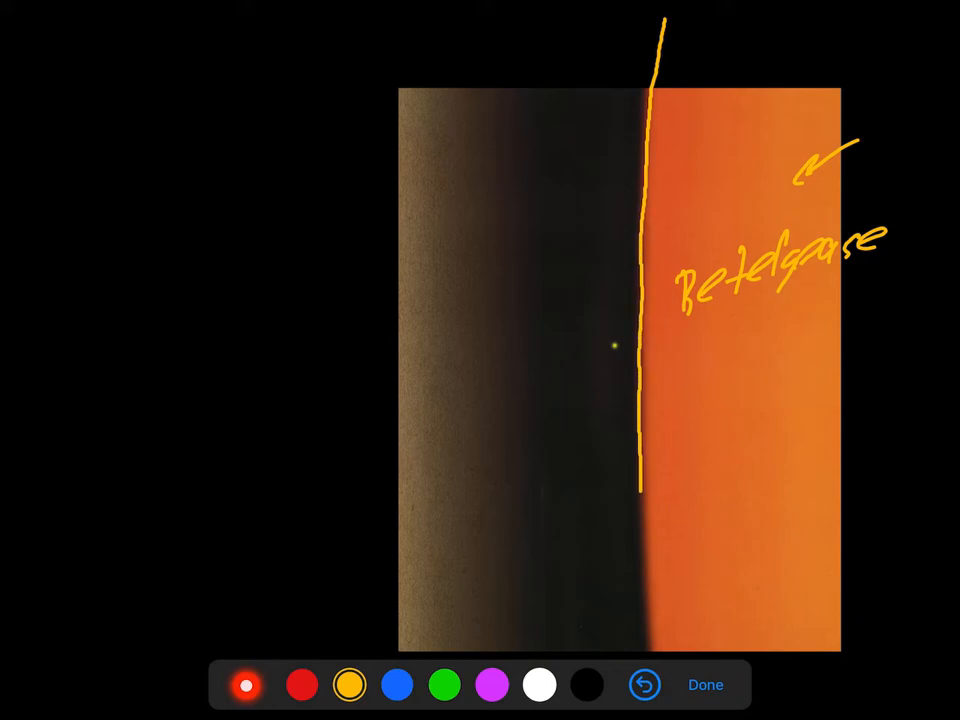
pyautogui.moveTo(638, 480); pyautogui.dragTo(648, 656)
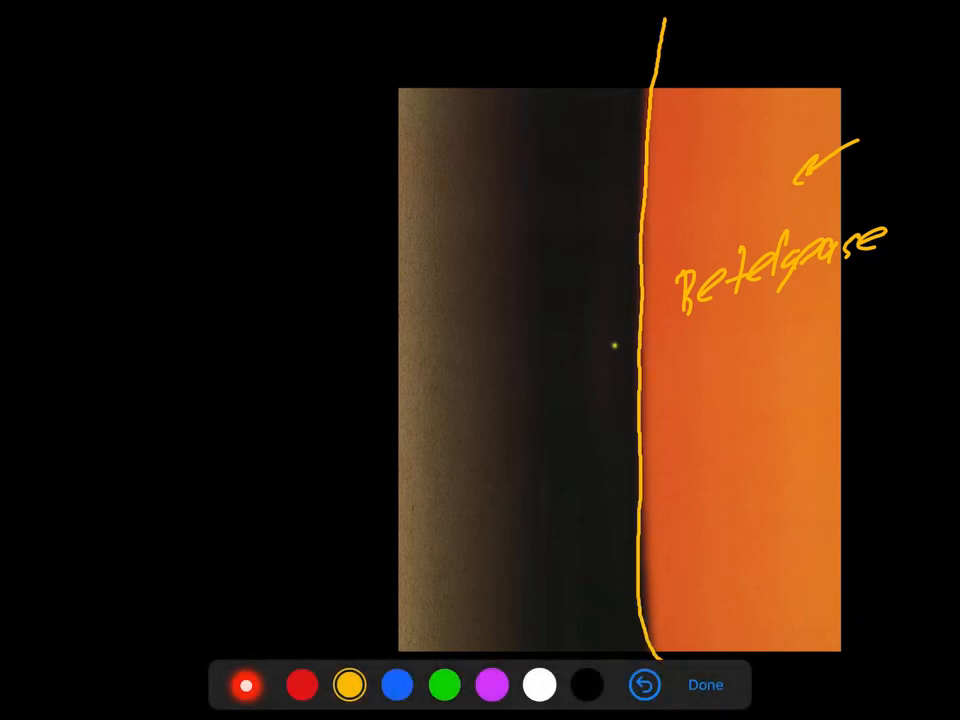
pyautogui.moveTo(600, 284); pyautogui.dragTo(602, 324)
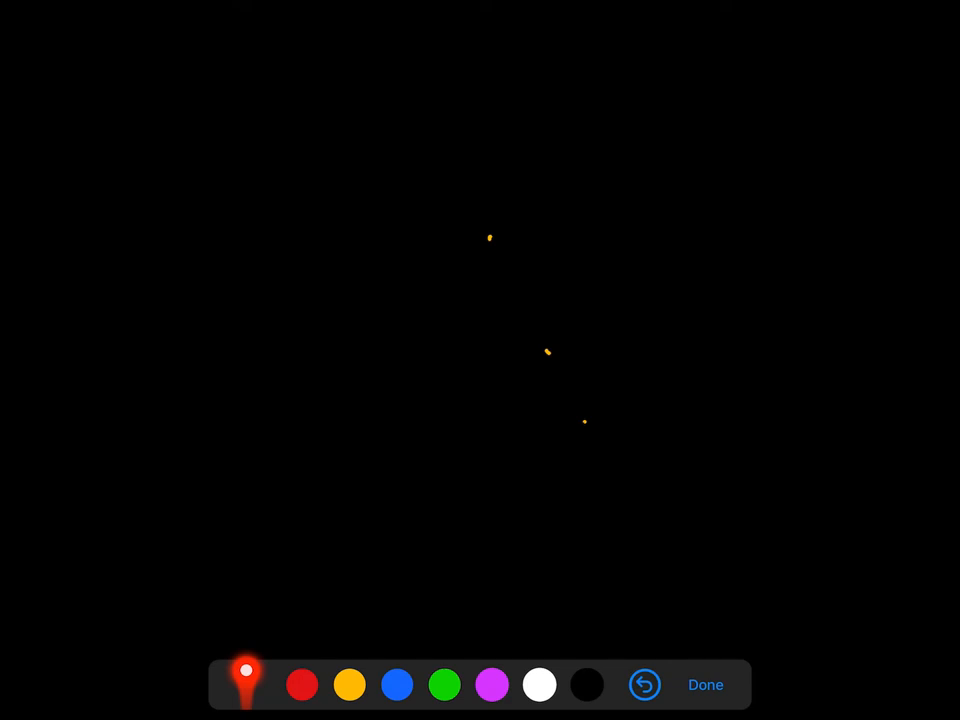
# - End drawing mode and return to the slide editor on the white-disc slide
pyautogui.click(704, 684)
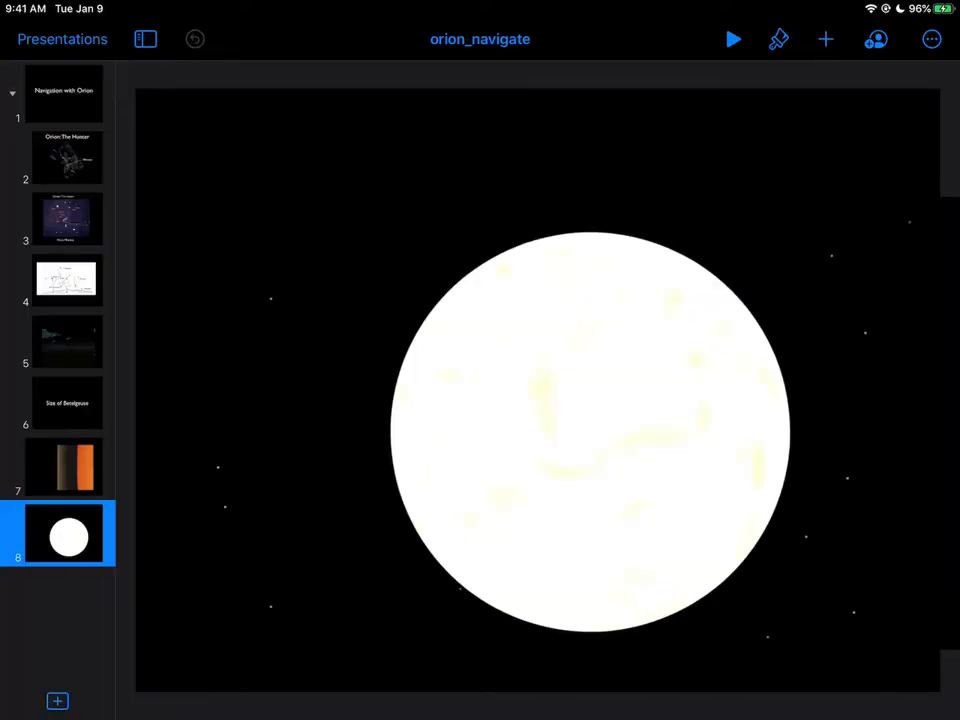